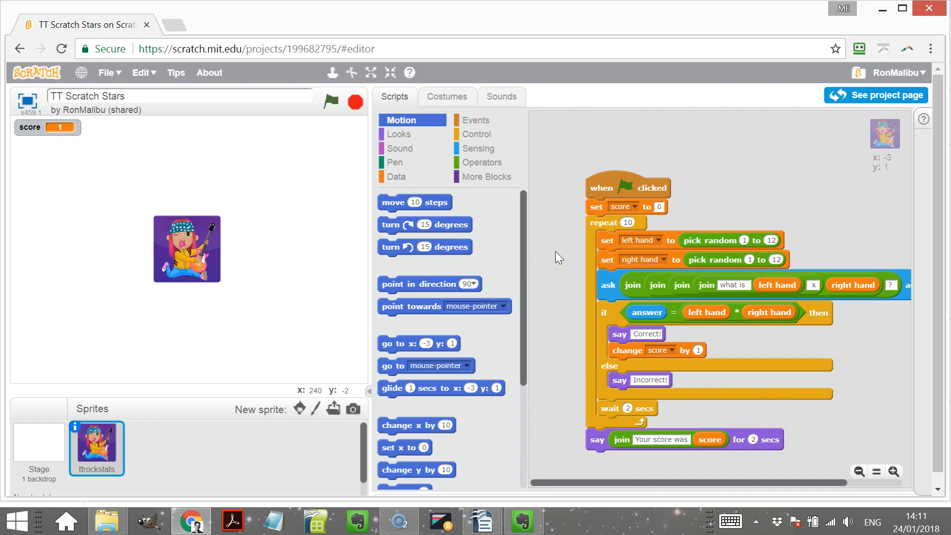
pyautogui.moveTo(448, 97)
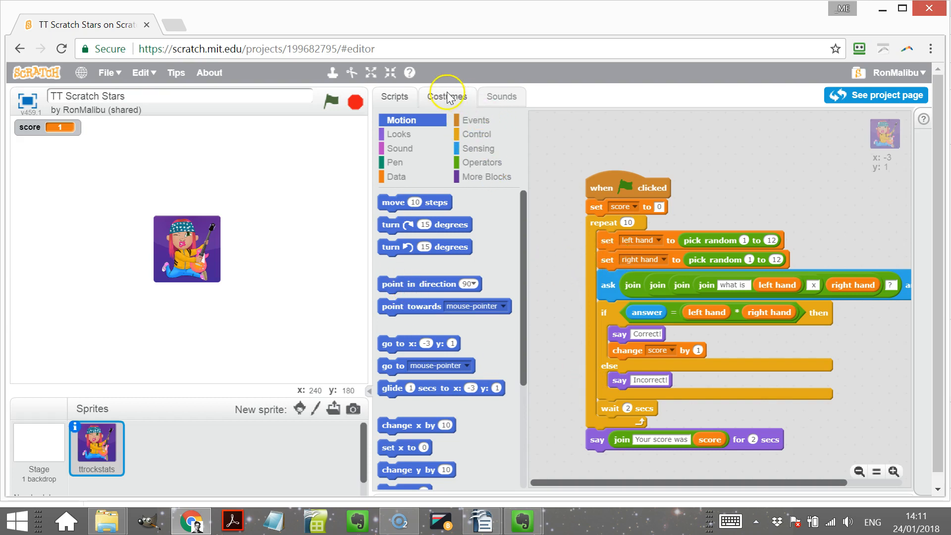
# - Start a recording in the Sounds editor and grant Flash and browser microphone access
pyautogui.click(502, 96)
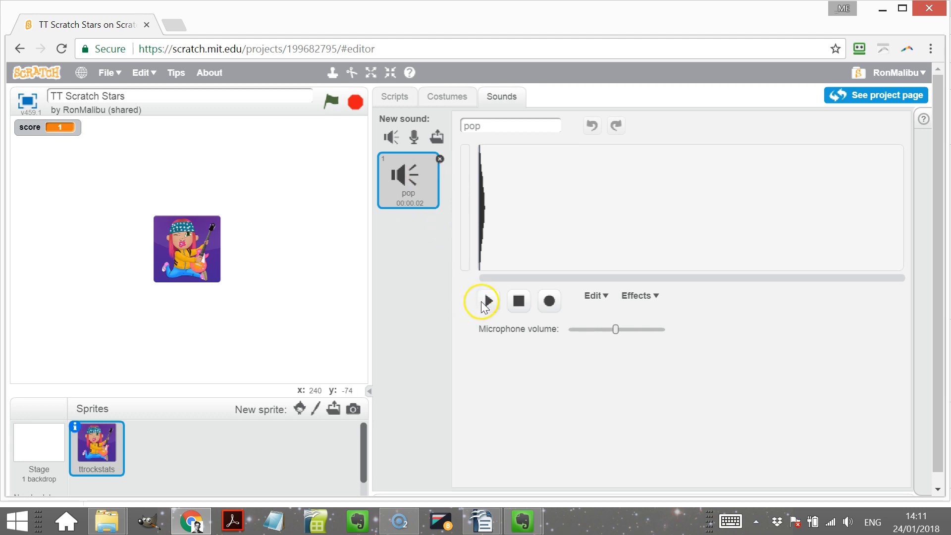
pyautogui.click(414, 138)
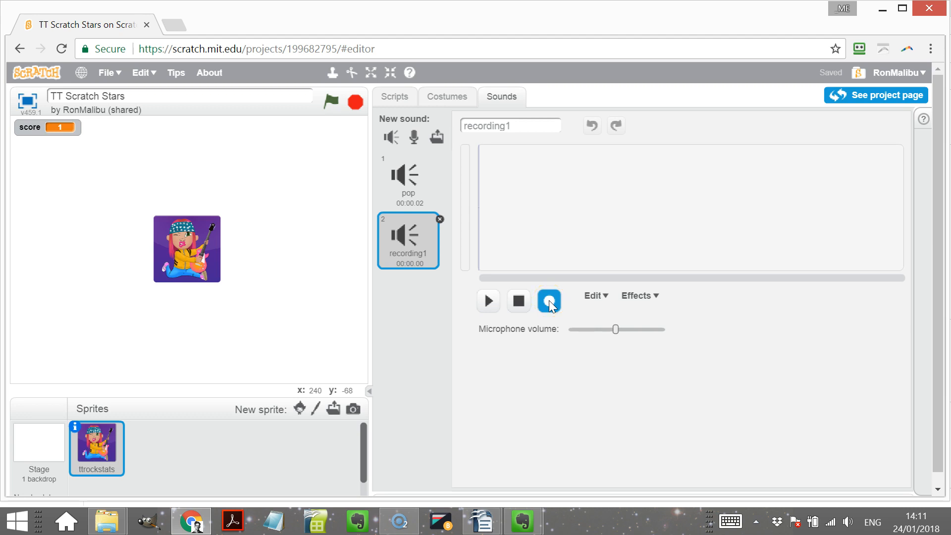
pyautogui.click(548, 302)
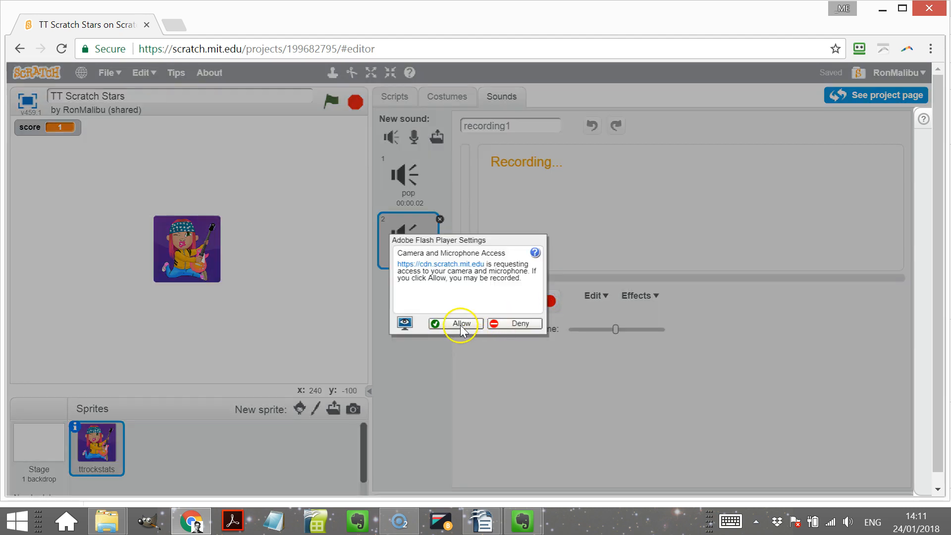
pyautogui.click(461, 323)
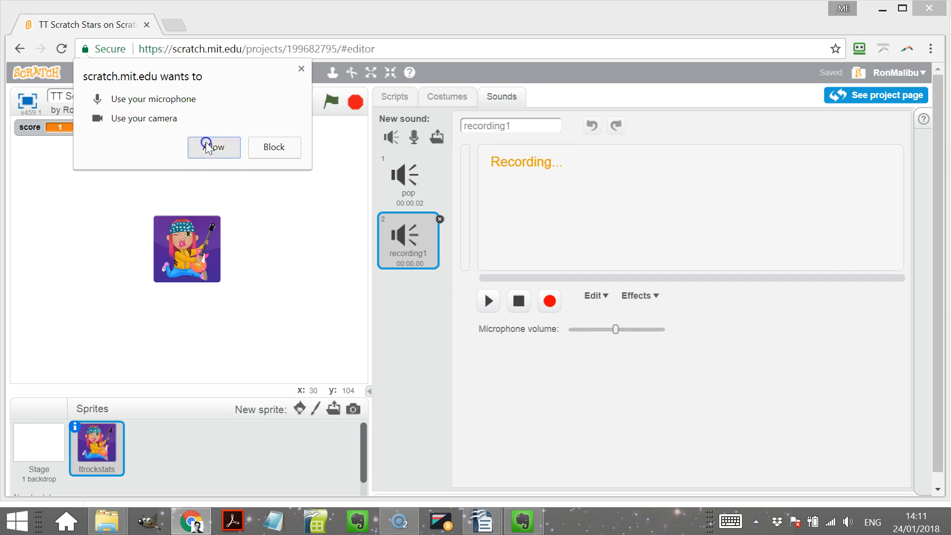
pyautogui.click(214, 147)
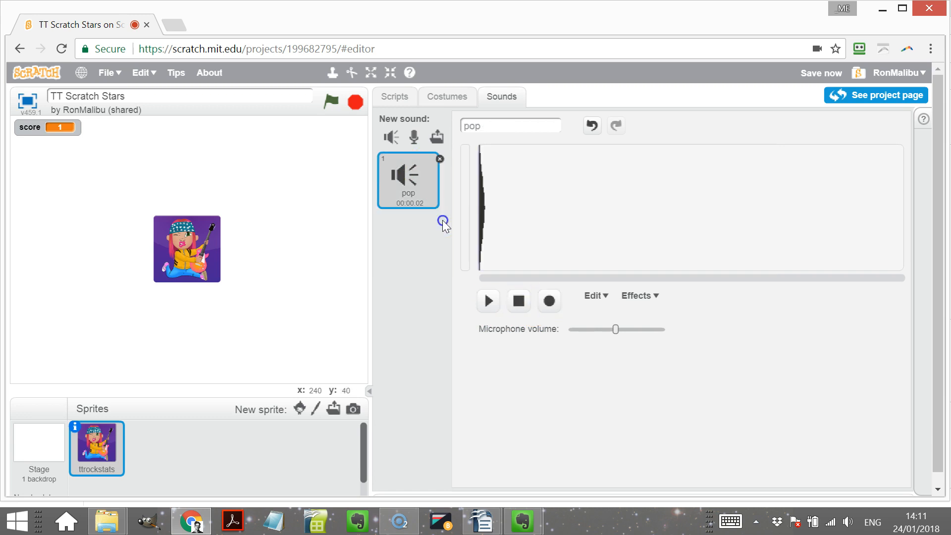
# - Record a new sound 'recording1' from the microphone into the sprite's sound list
pyautogui.click(517, 301)
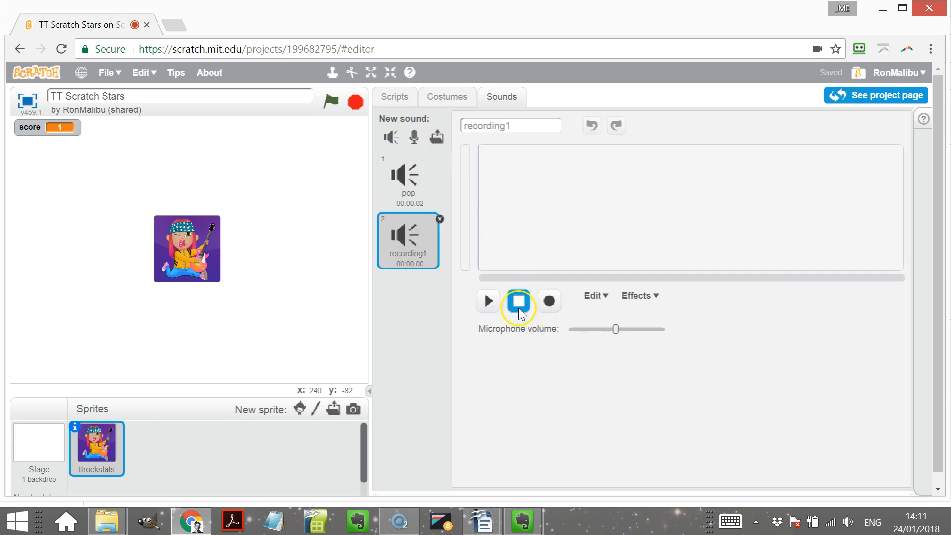
pyautogui.click(549, 301)
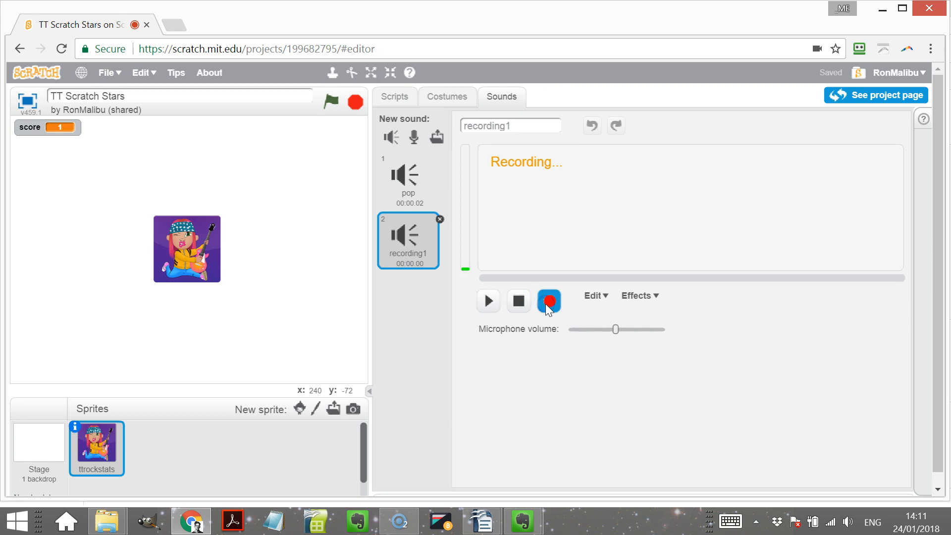
pyautogui.click(517, 301)
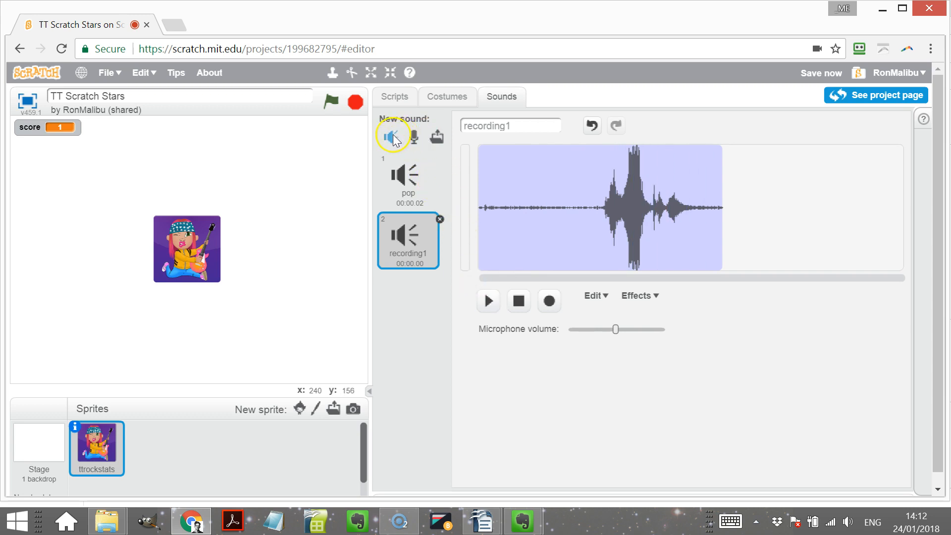
pyautogui.click(393, 135)
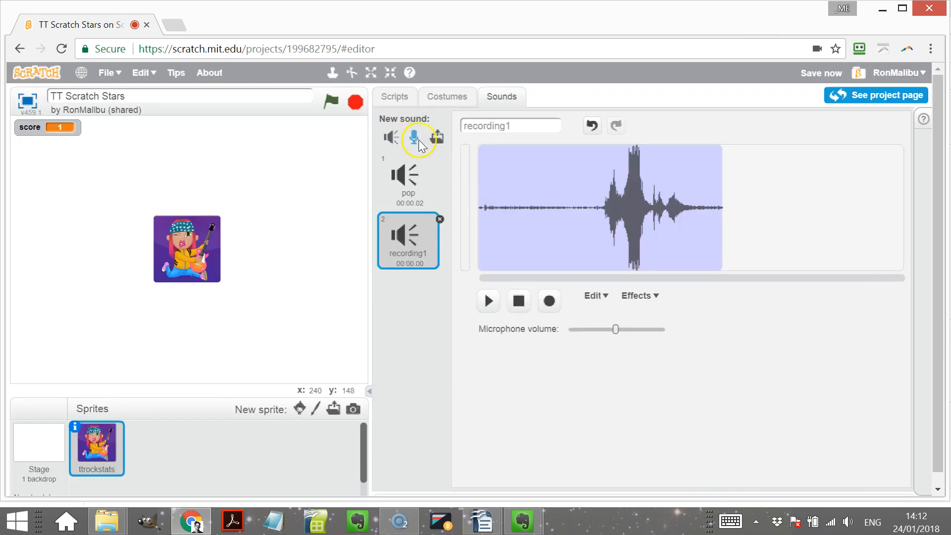
# - Record a second microphone sound 'recording2' alongside 'pop'
pyautogui.click(413, 138)
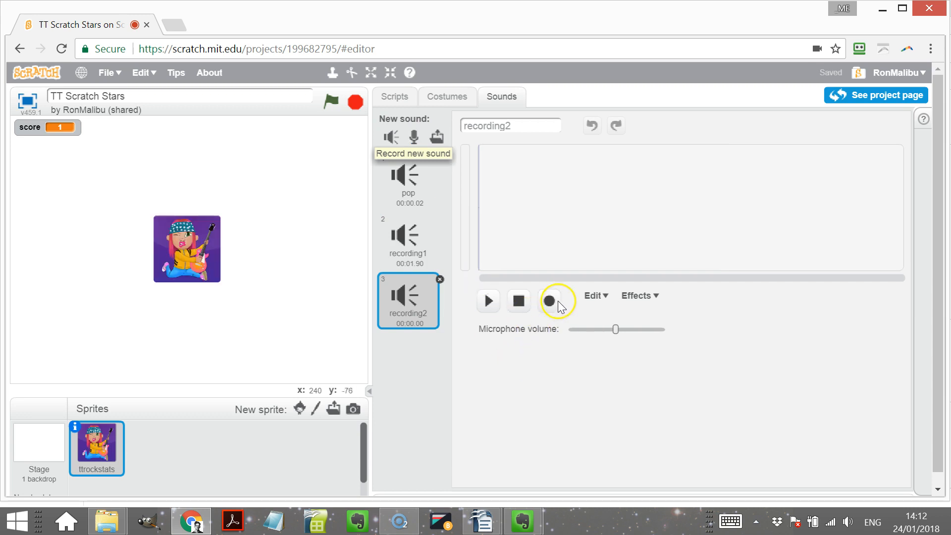
pyautogui.click(557, 301)
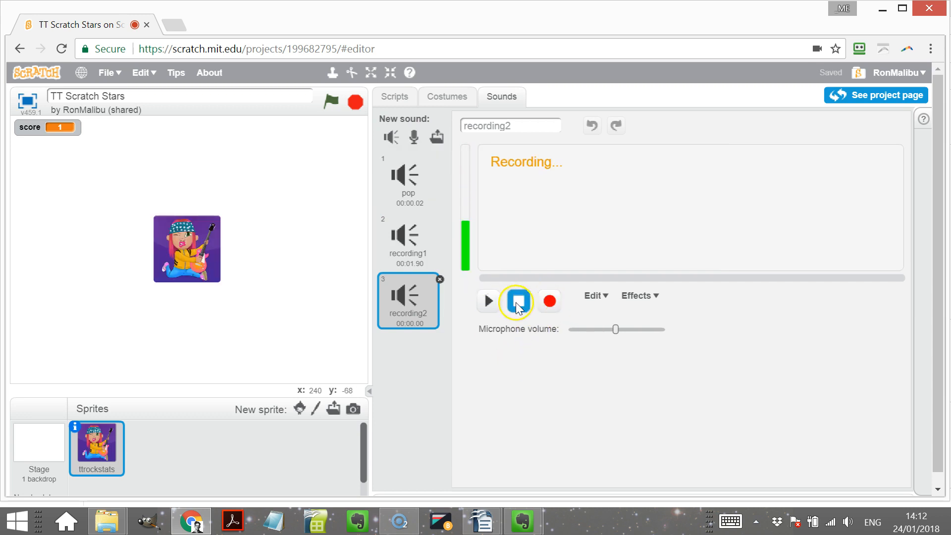
pyautogui.click(517, 301)
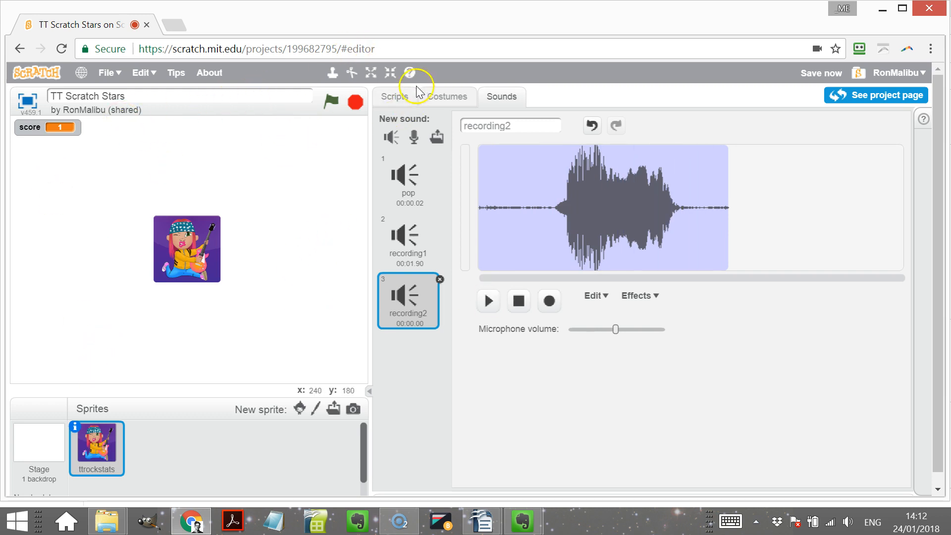
# - Add 'play sound' blocks so a correct answer plays recording1 and an incorrect one recording2
pyautogui.click(394, 96)
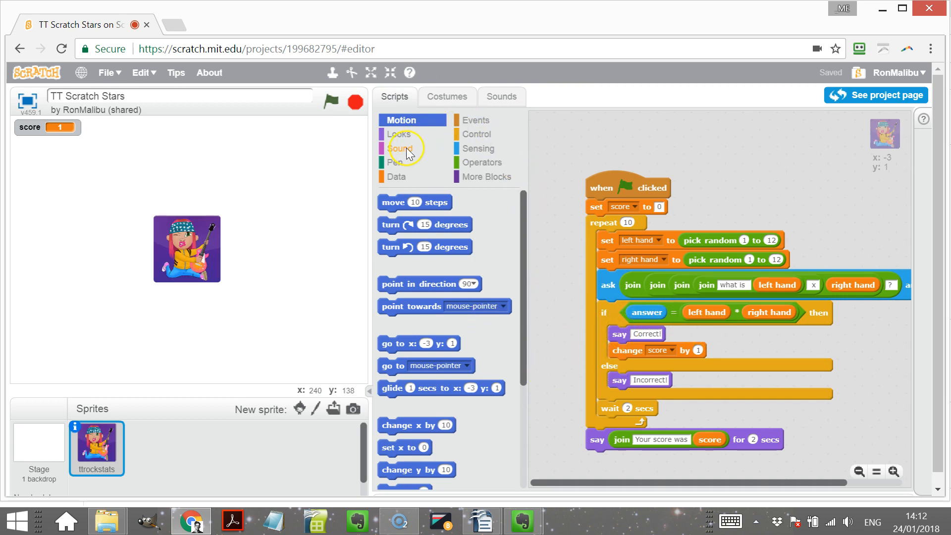
pyautogui.click(401, 147)
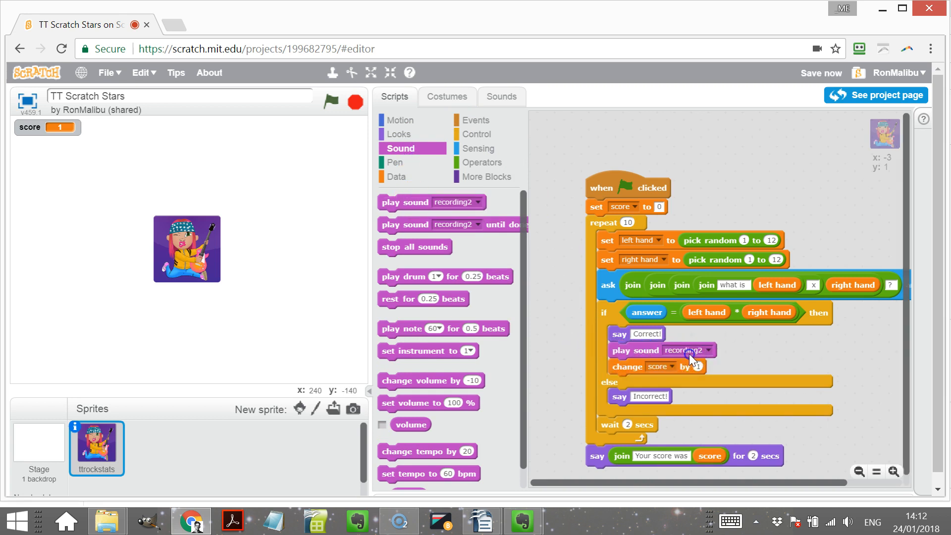
pyautogui.click(708, 350)
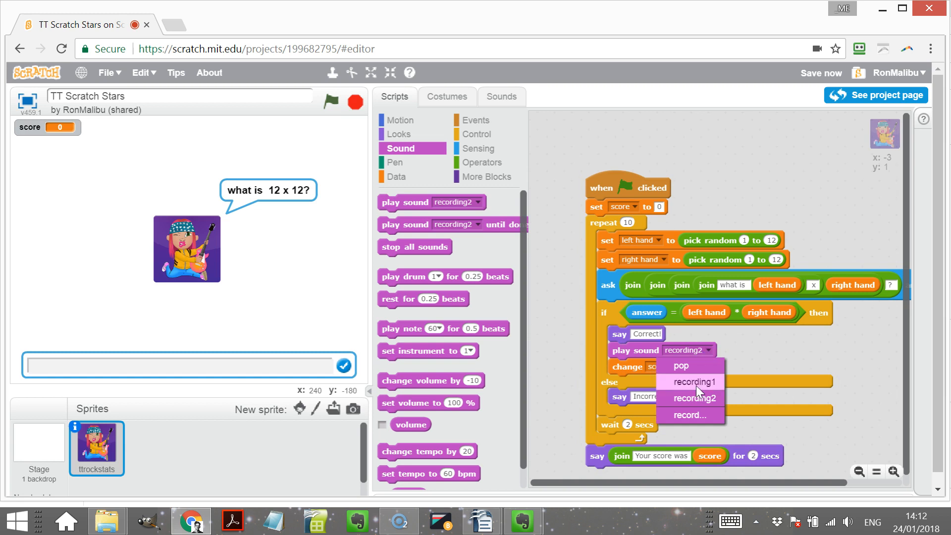
pyautogui.click(690, 381)
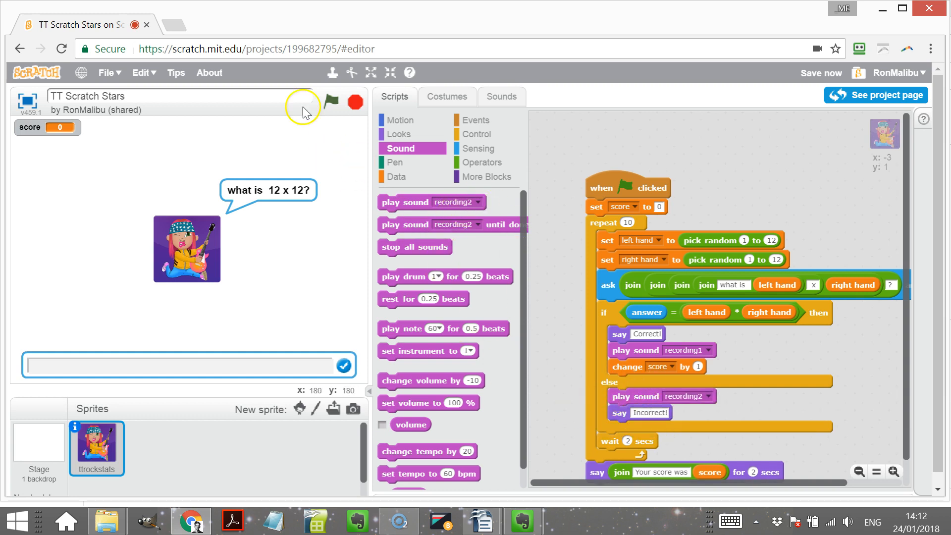
# - Run the quiz answering 4 (wrong) then 28 (right), score reaching 1, and open Save options
pyautogui.click(330, 101)
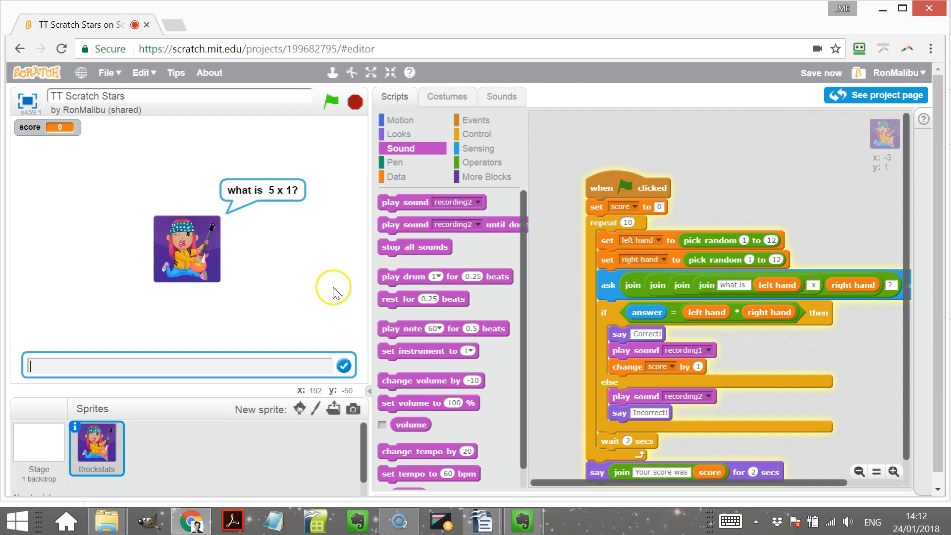
pyautogui.write('4')
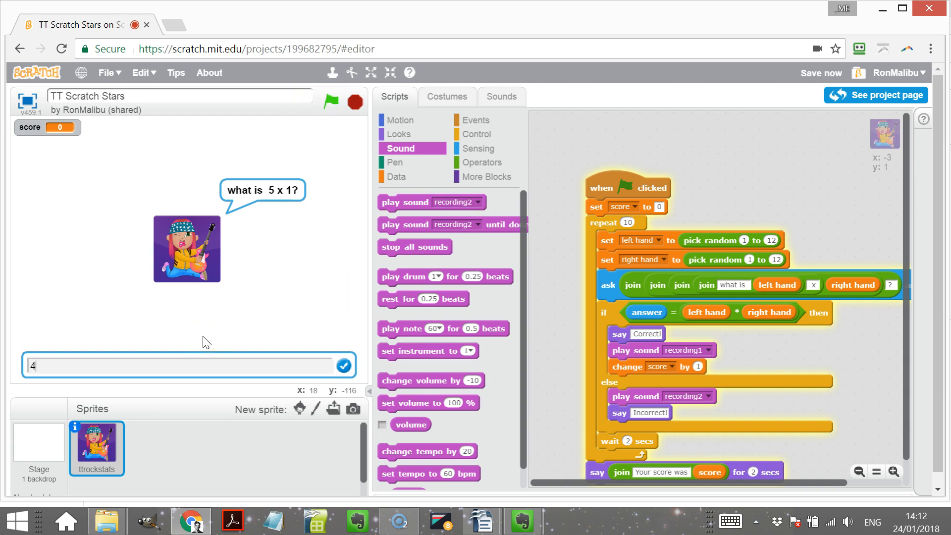
pyautogui.click(343, 365)
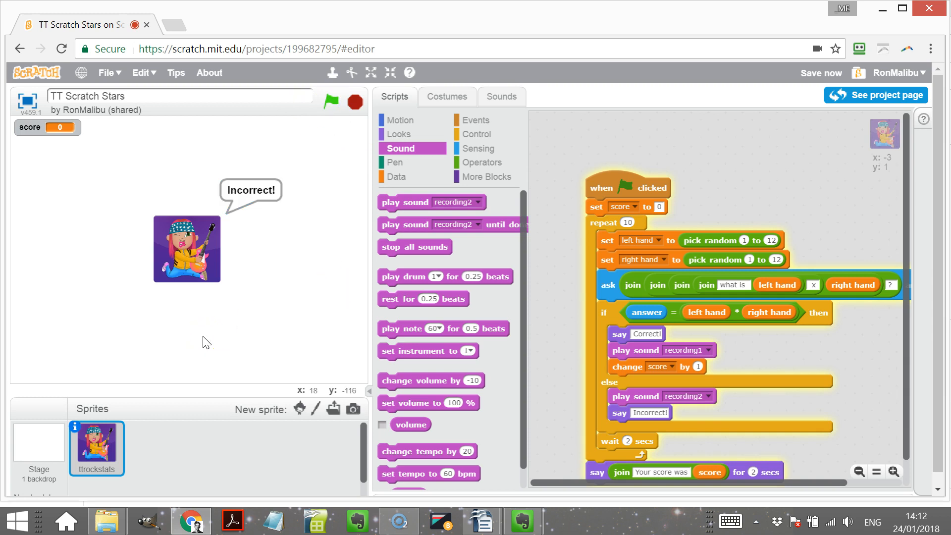
pyautogui.write('28')
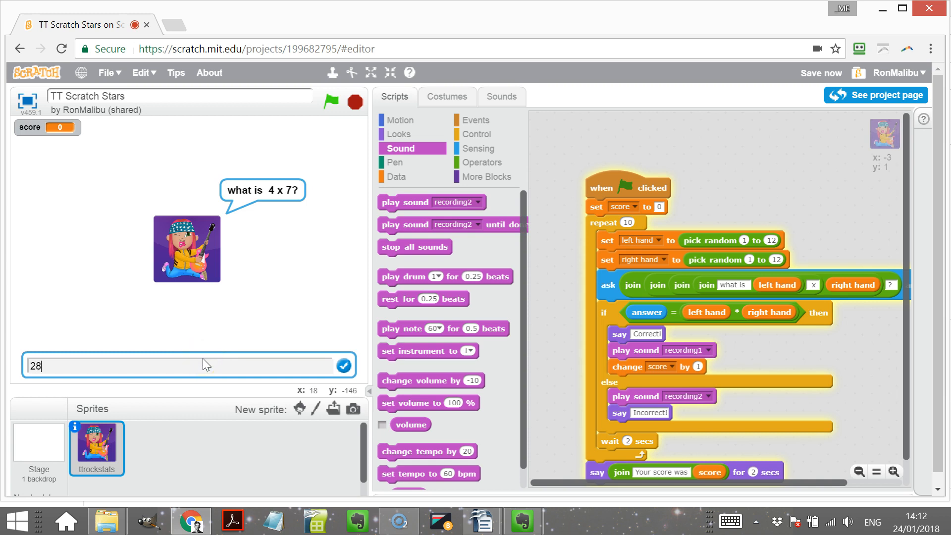
pyautogui.click(344, 365)
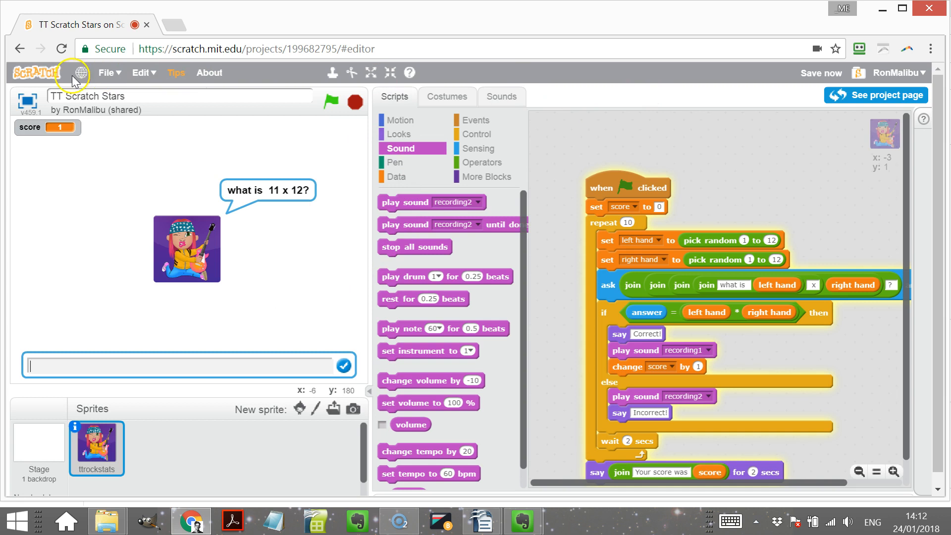
pyautogui.click(108, 72)
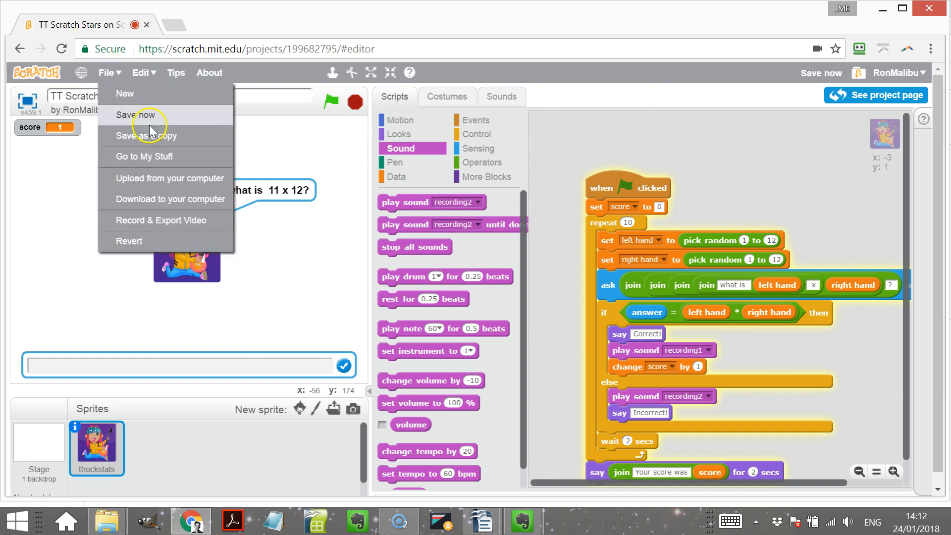